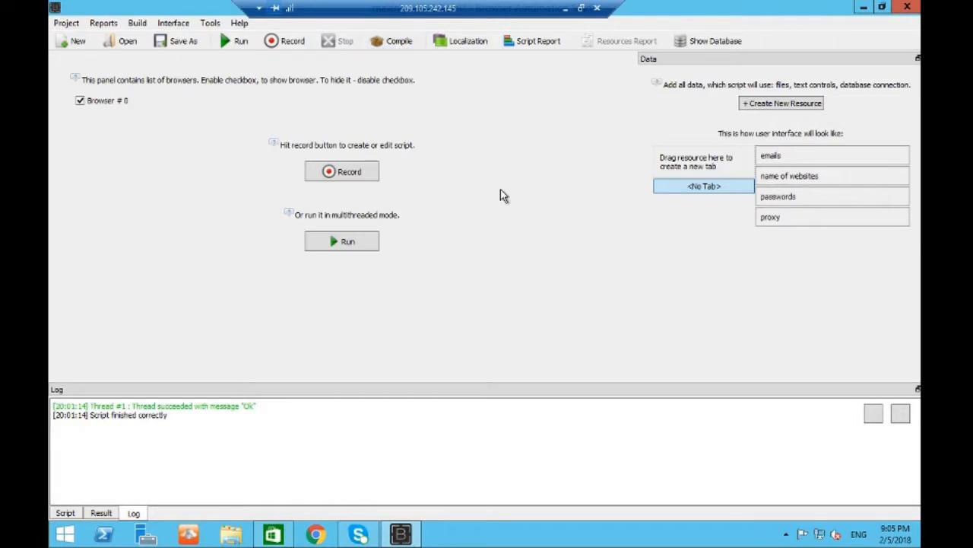
pyautogui.moveTo(526, 222)
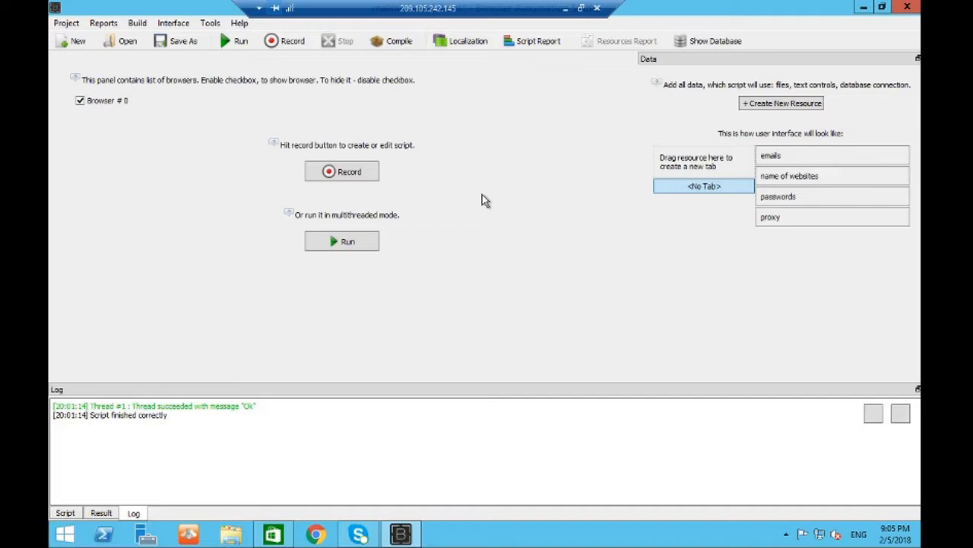
pyautogui.moveTo(341, 134)
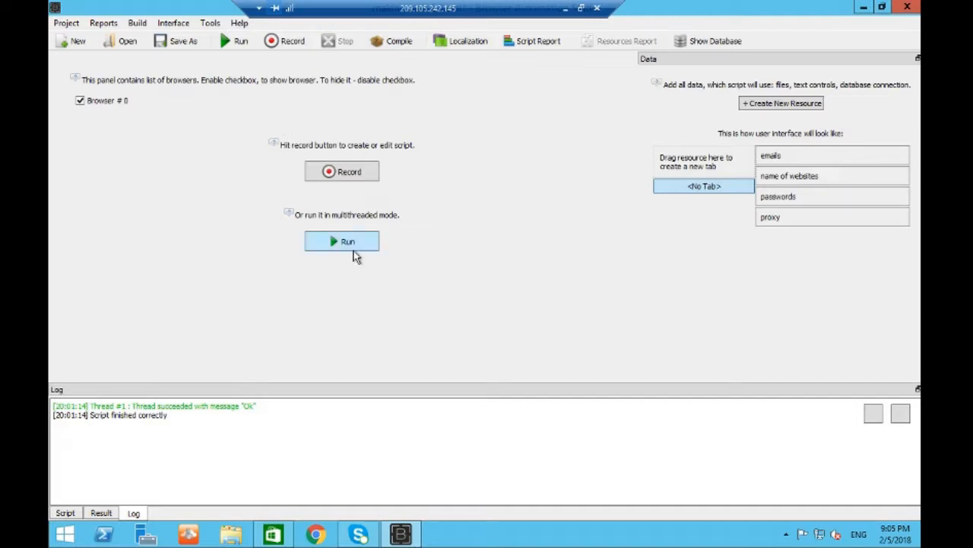
pyautogui.moveTo(304, 160)
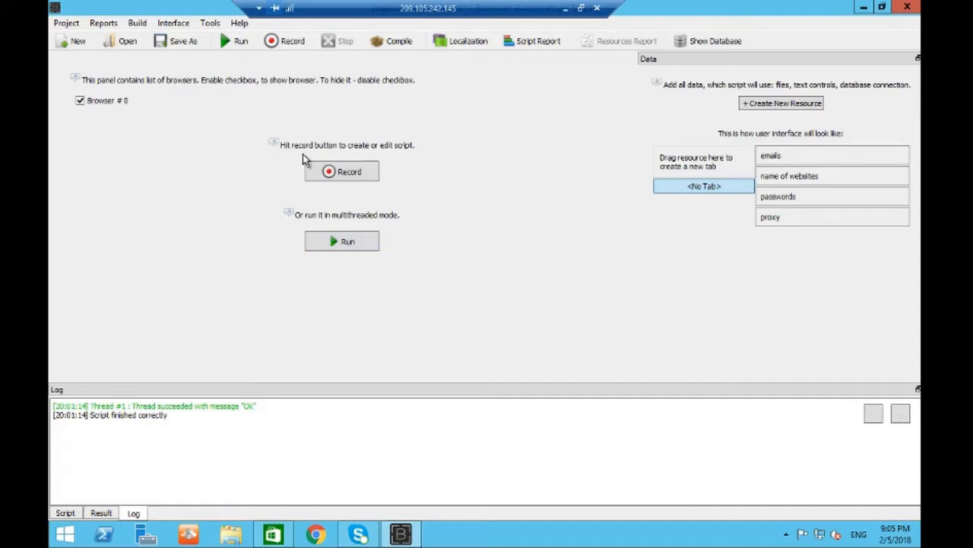
pyautogui.moveTo(395, 159)
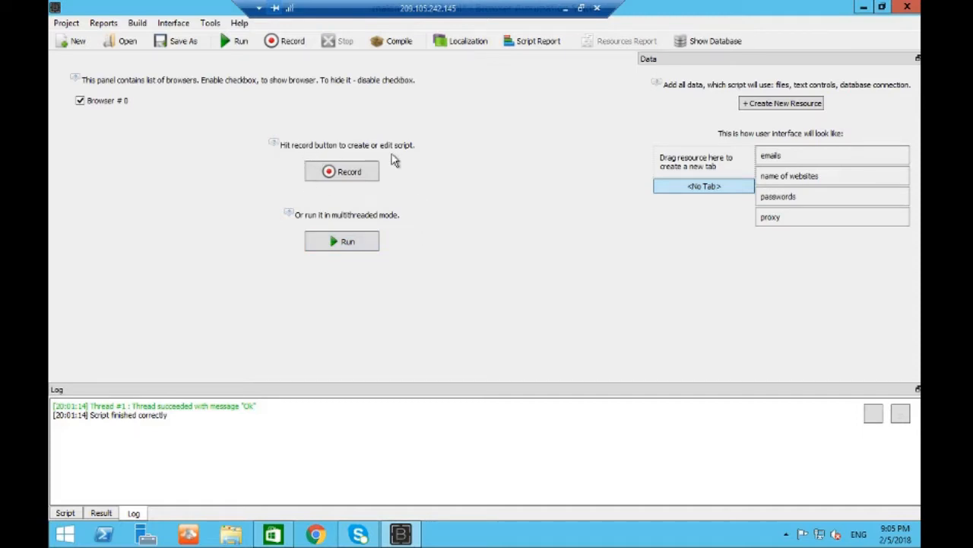
pyautogui.moveTo(353, 221)
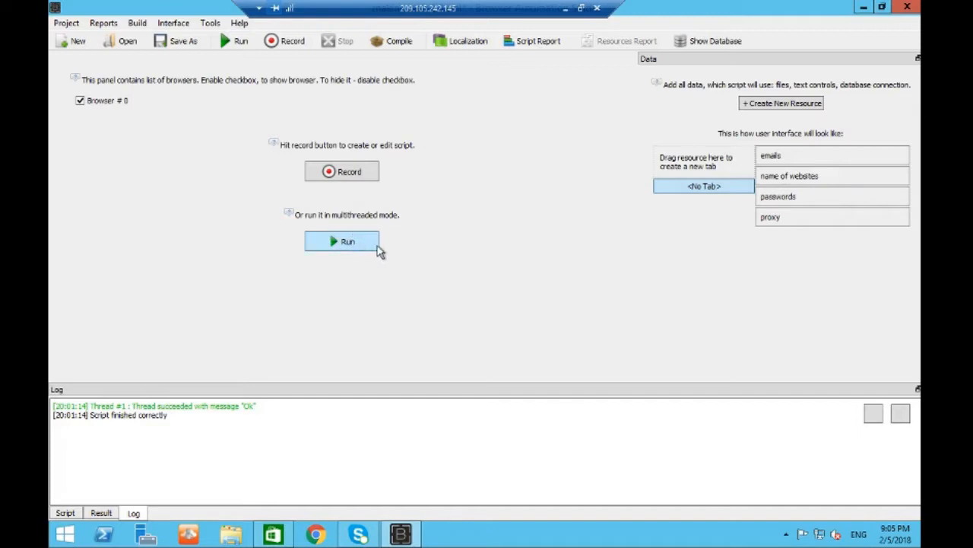
# Start a run so the 'Please define resources' dialog lists emails, site names, passwords and proxies.
pyautogui.click(341, 241)
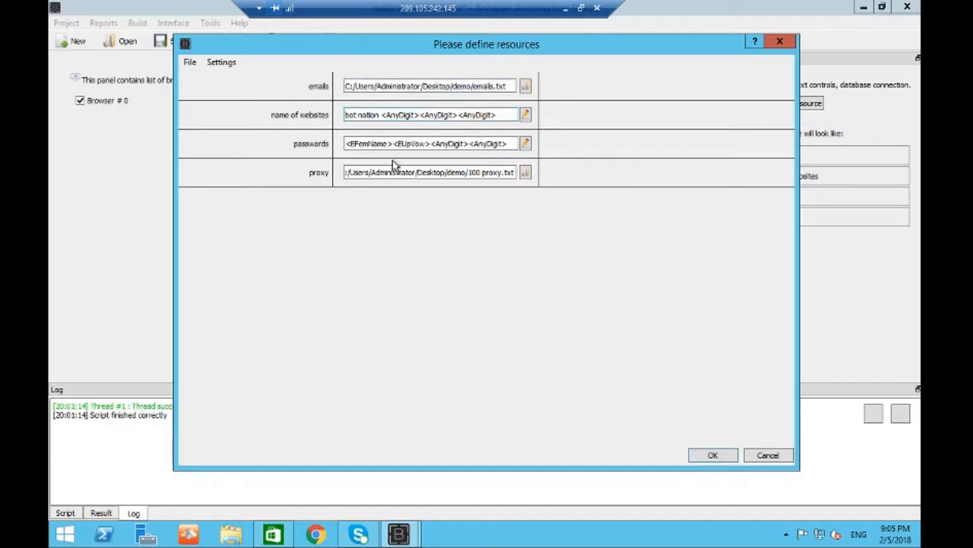
pyautogui.moveTo(362, 255)
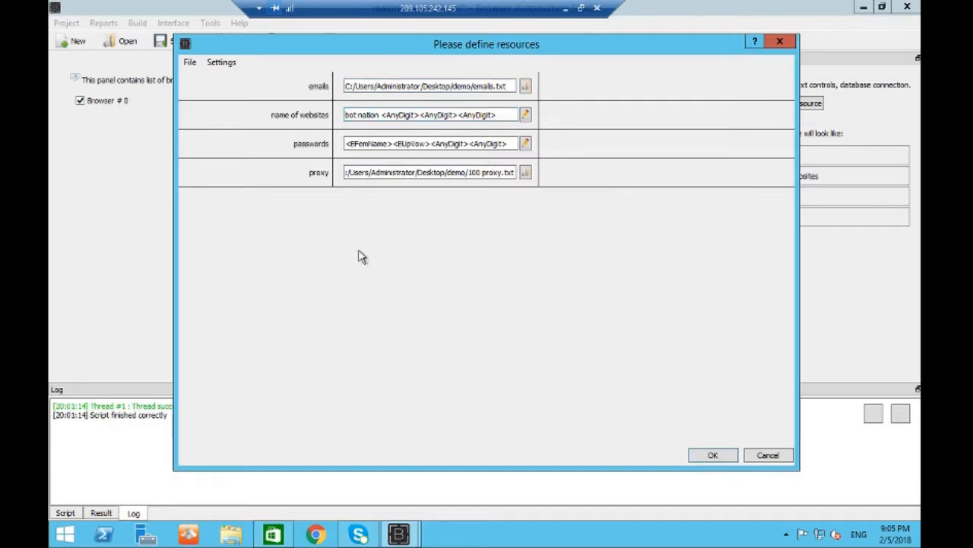
pyautogui.moveTo(627, 146)
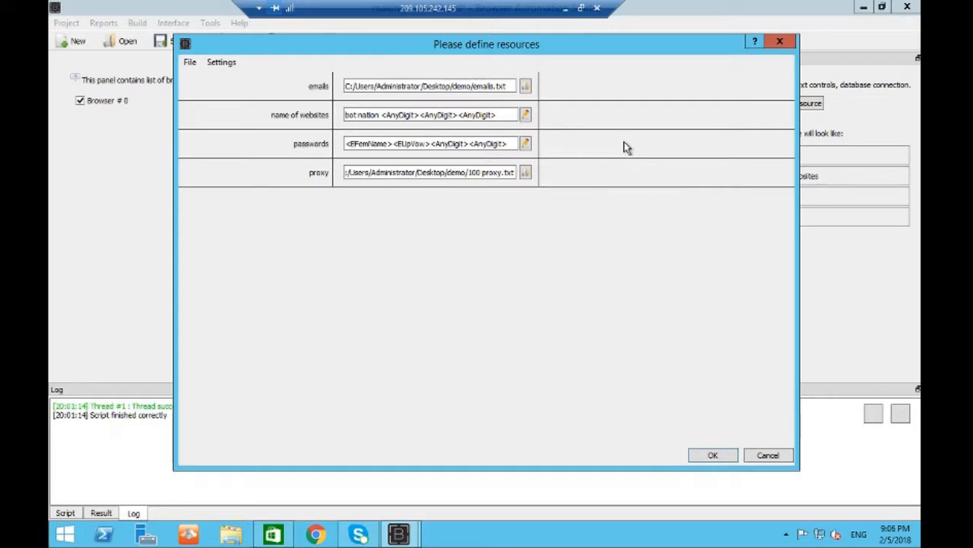
pyautogui.moveTo(553, 176)
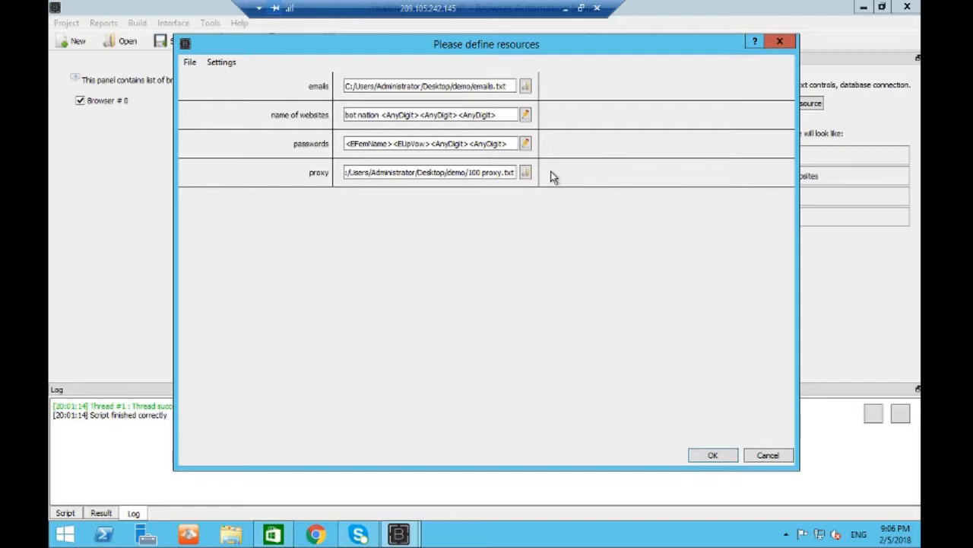
pyautogui.moveTo(707, 453)
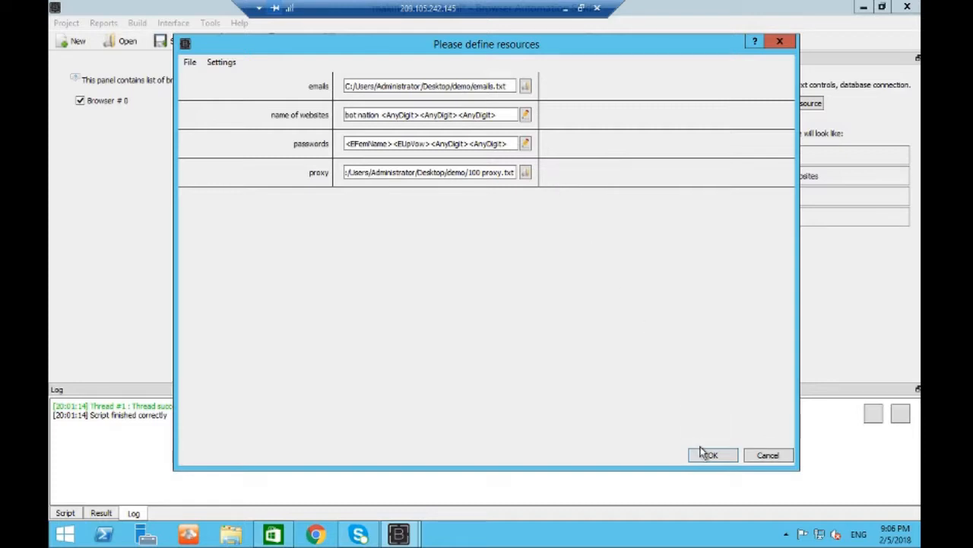
pyautogui.click(711, 455)
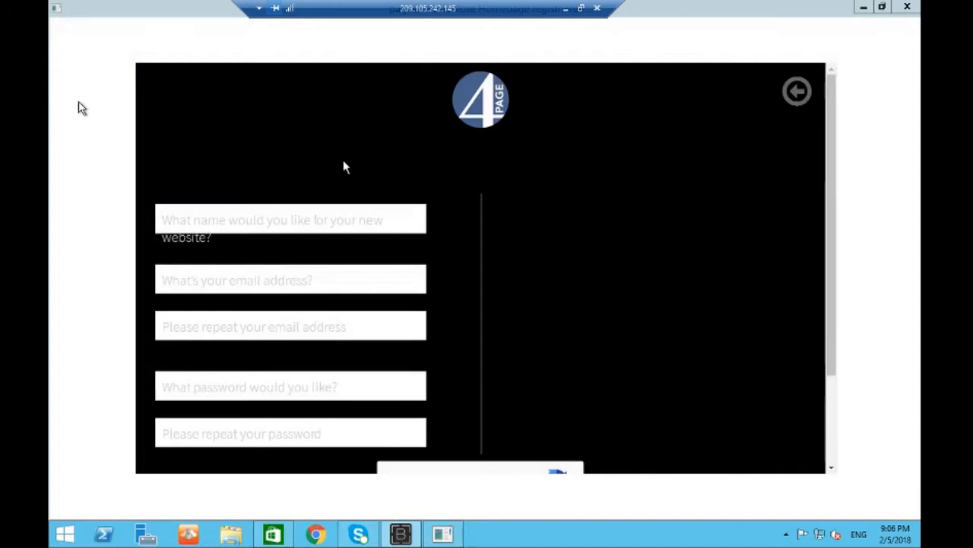
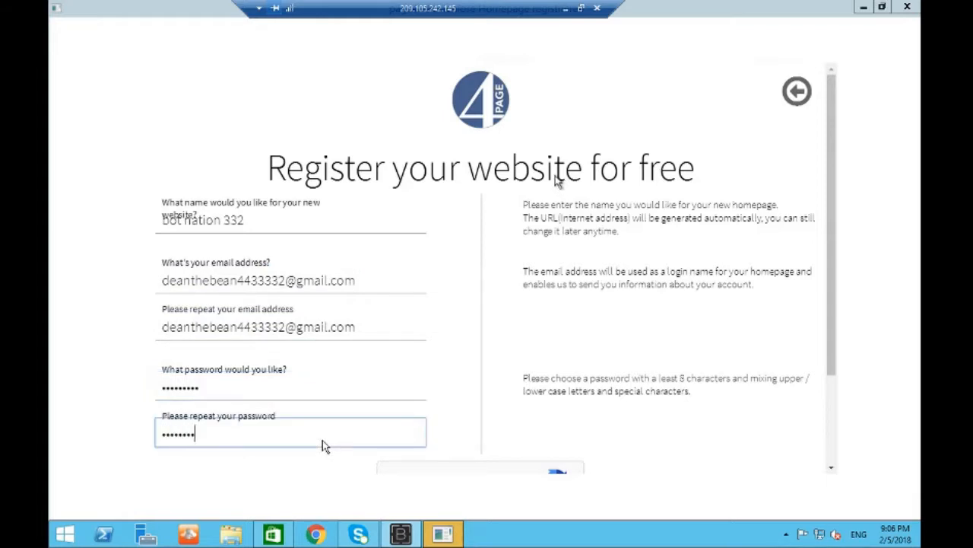
pyautogui.moveTo(529, 135)
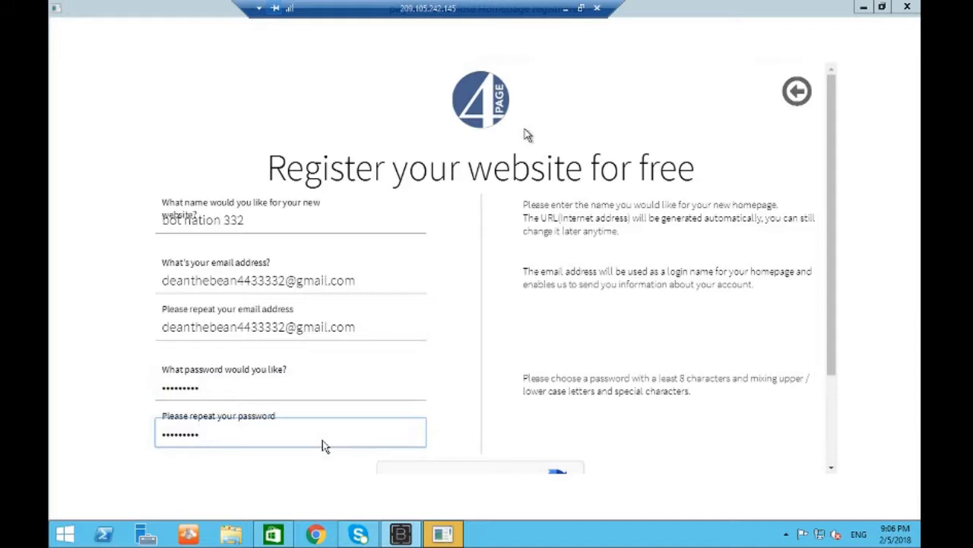
pyautogui.moveTo(532, 371)
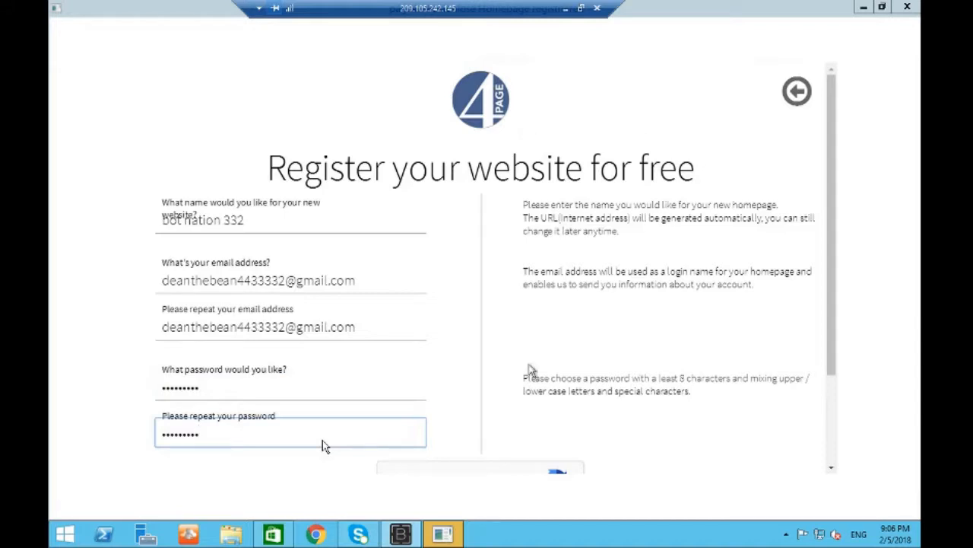
pyautogui.moveTo(834, 185)
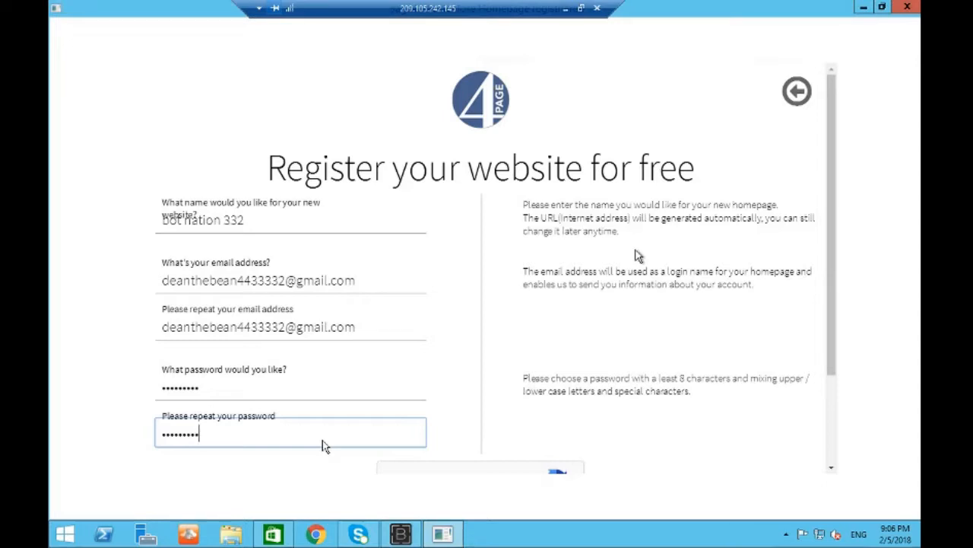
pyautogui.moveTo(493, 518)
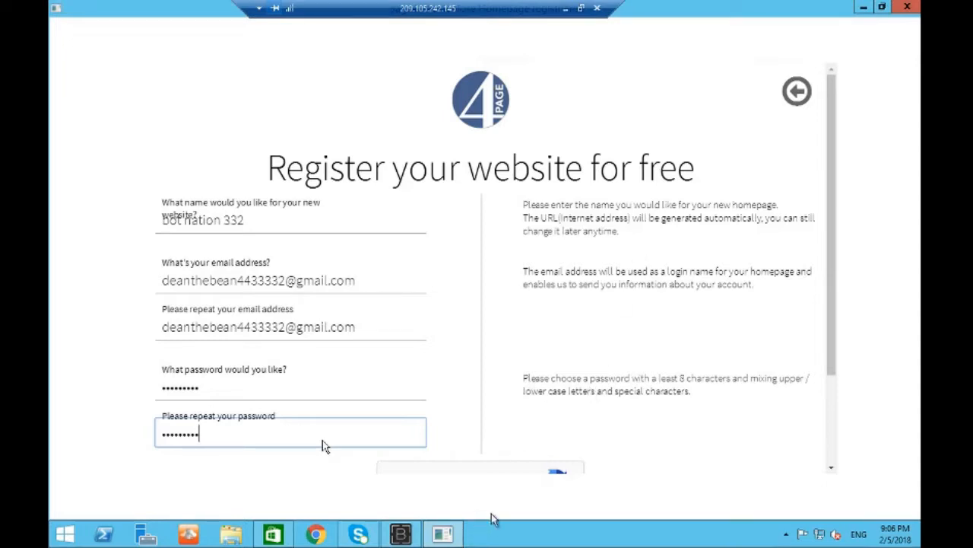
pyautogui.moveTo(832, 276)
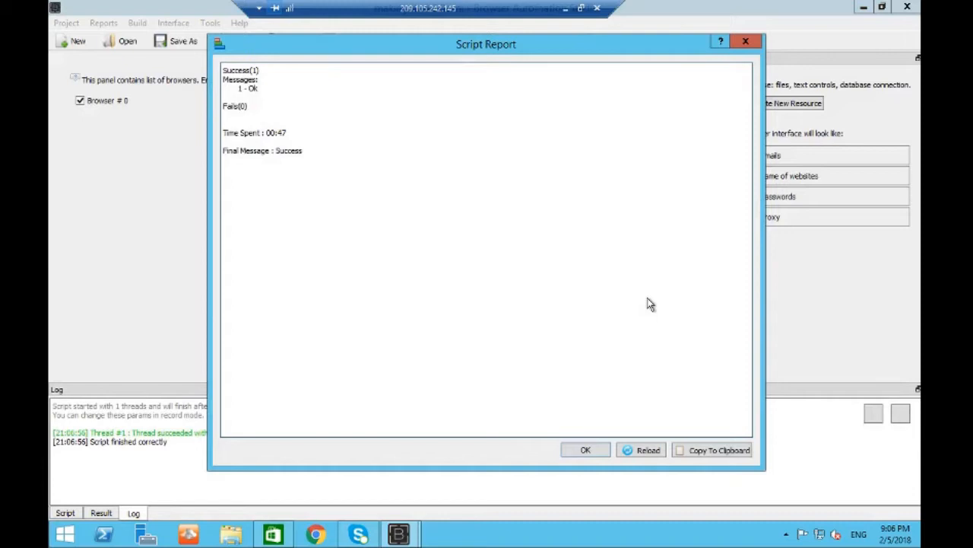
pyautogui.moveTo(231, 79)
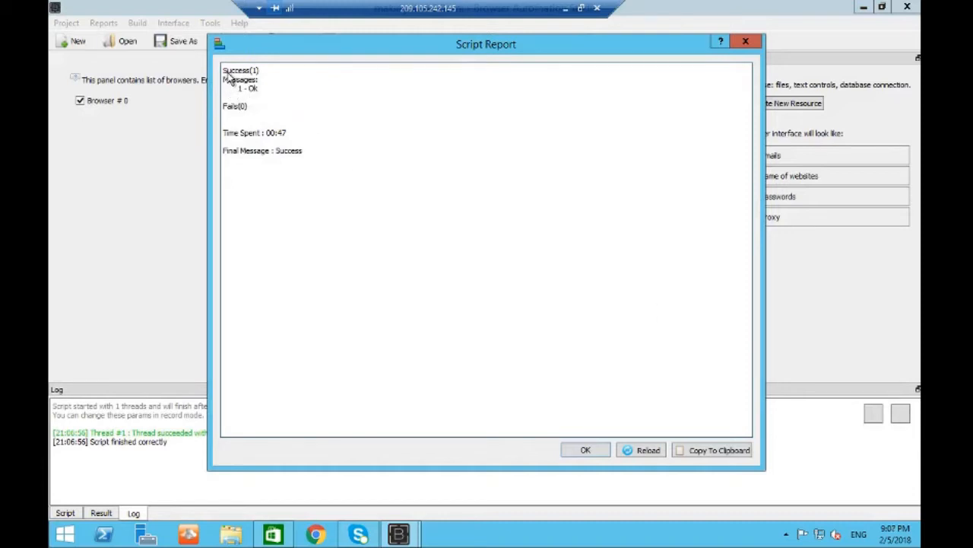
# Review the Script Report (Success 1, Fails 0) and close it.
pyautogui.doubleClick(250, 88)
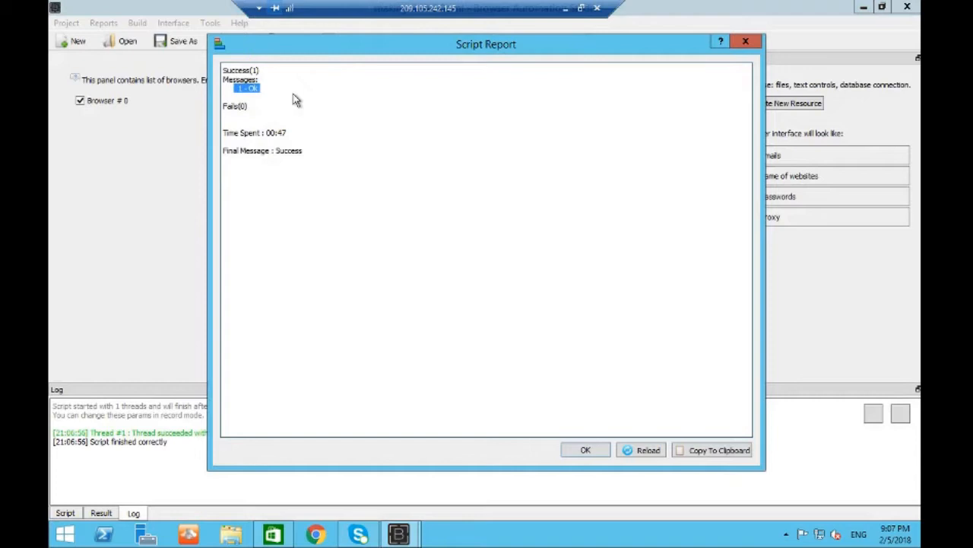
pyautogui.moveTo(240, 106)
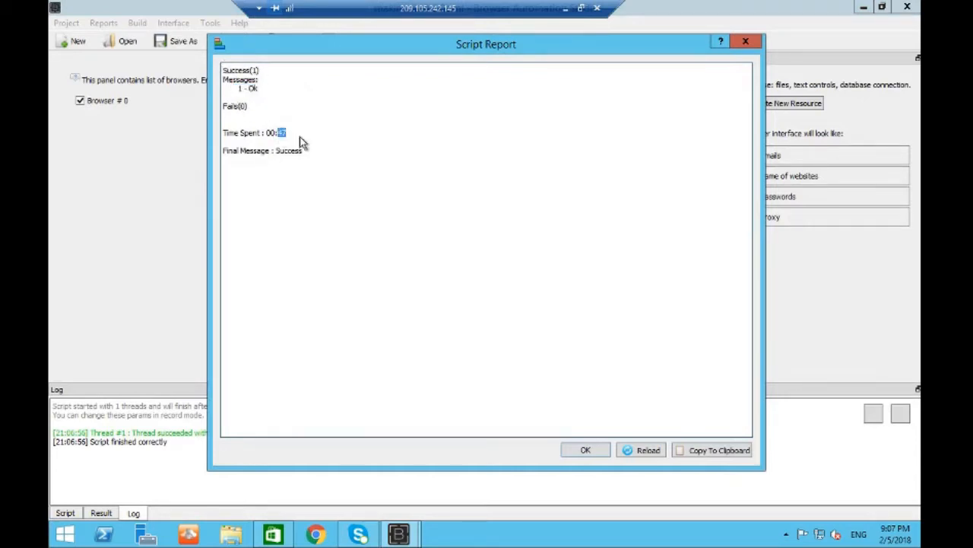
pyautogui.click(586, 450)
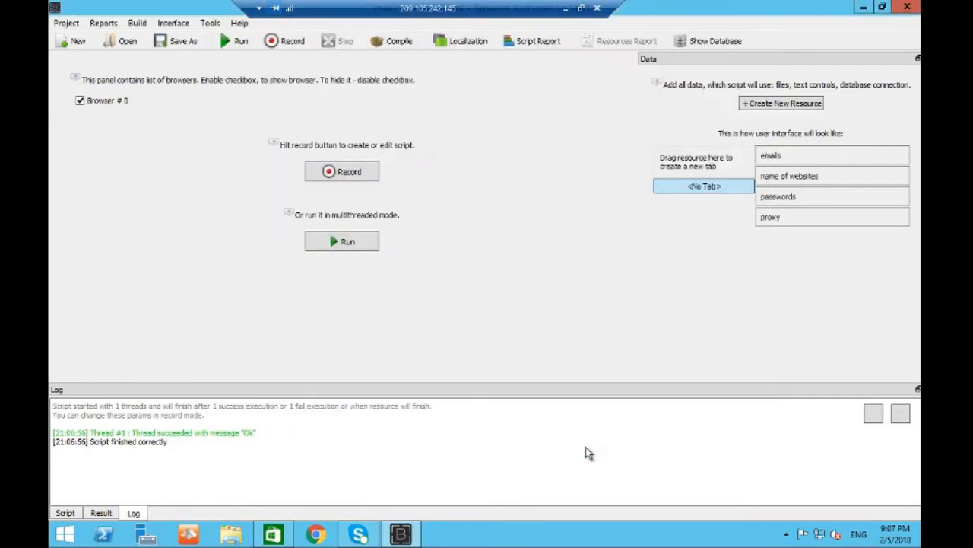
pyautogui.moveTo(362, 264)
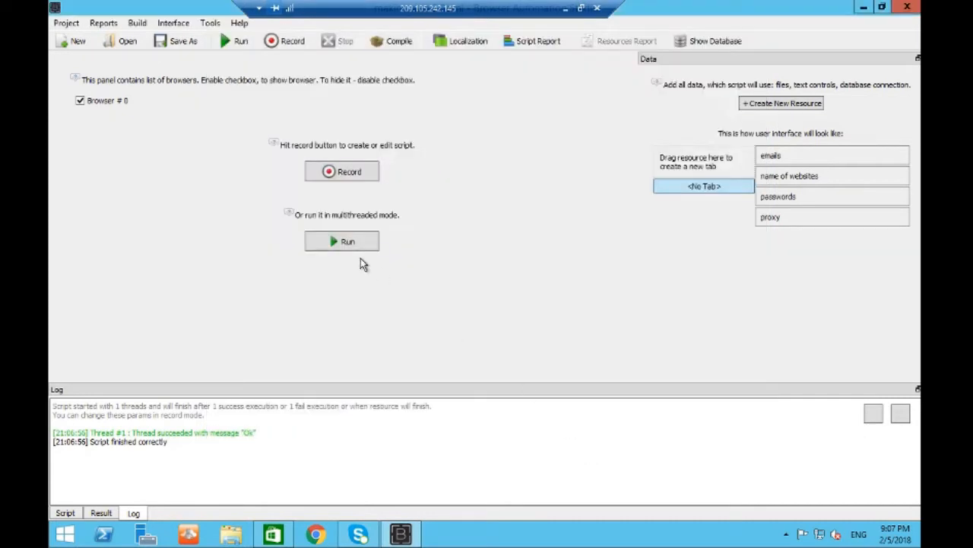
pyautogui.moveTo(365, 262)
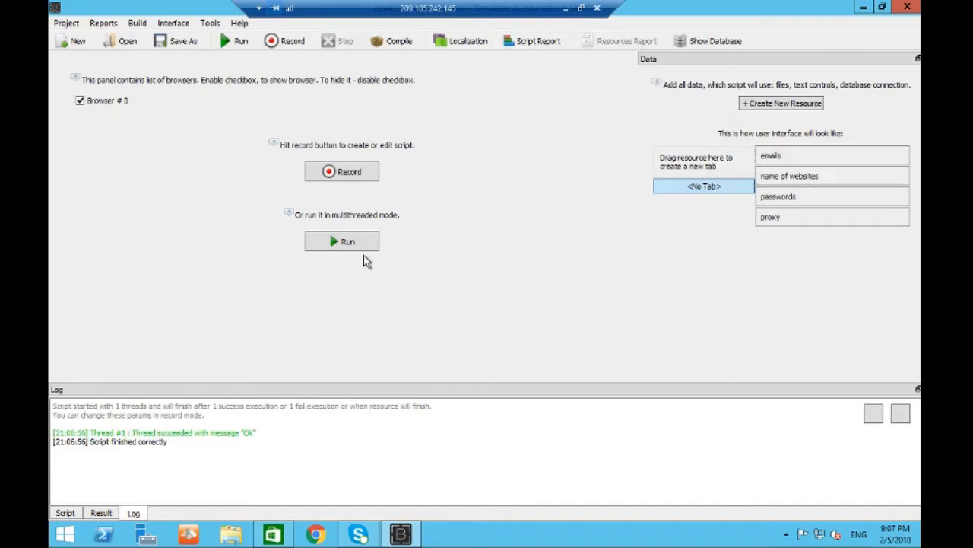
pyautogui.moveTo(351, 210)
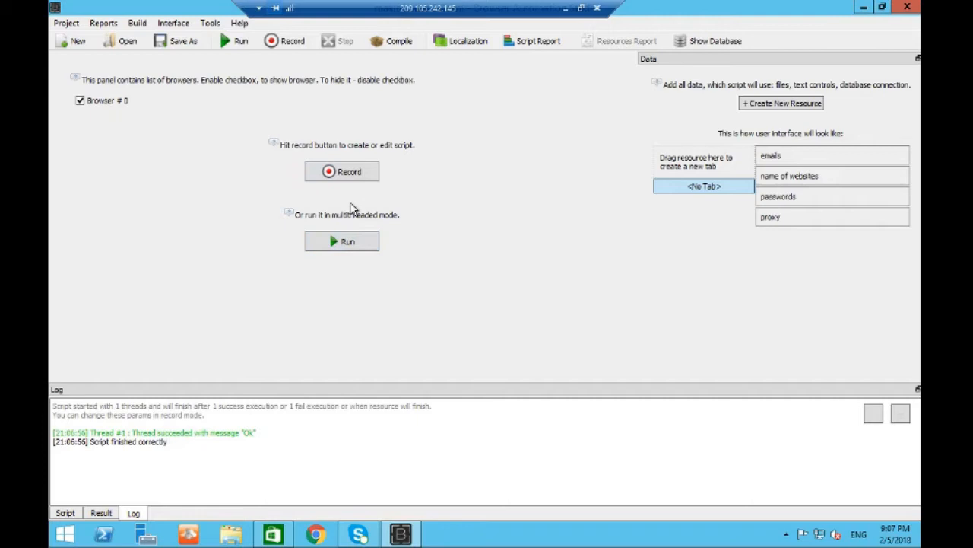
# Set Browser # 0 to hidden so it no longer shows during runs.
pyautogui.click(79, 101)
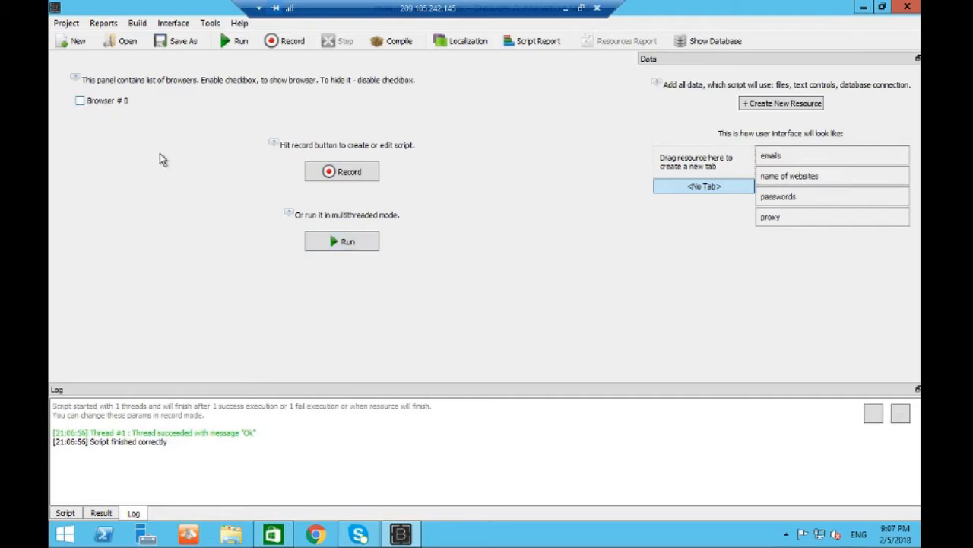
pyautogui.moveTo(401, 133)
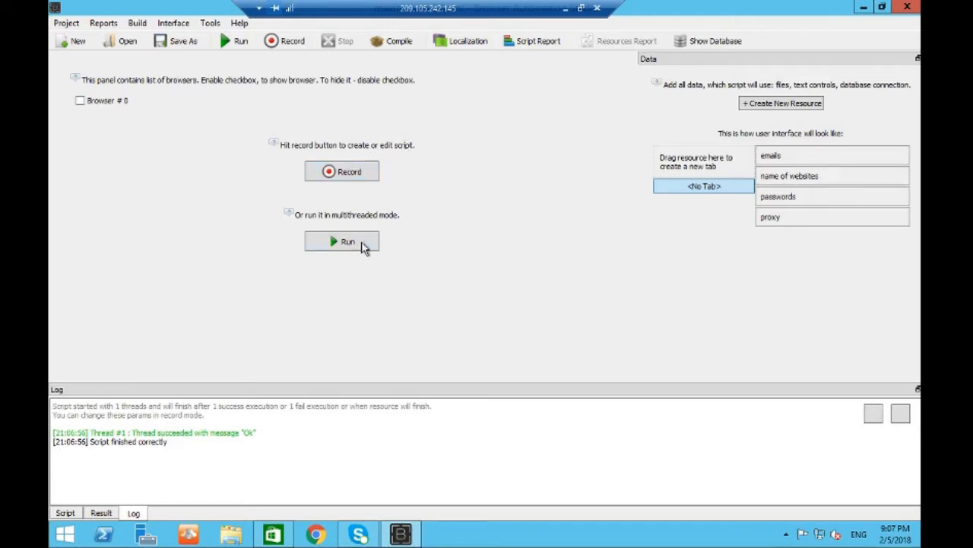
pyautogui.moveTo(494, 273)
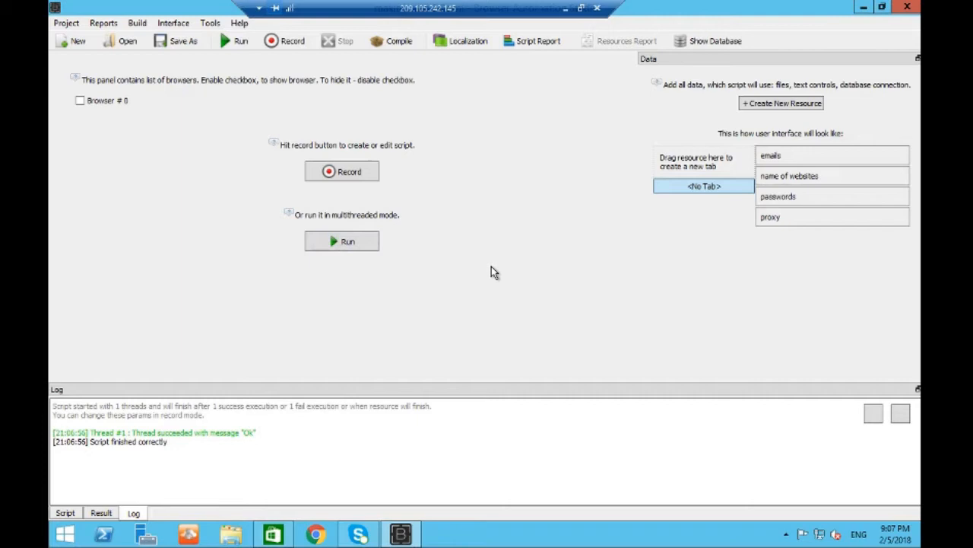
pyautogui.moveTo(333, 195)
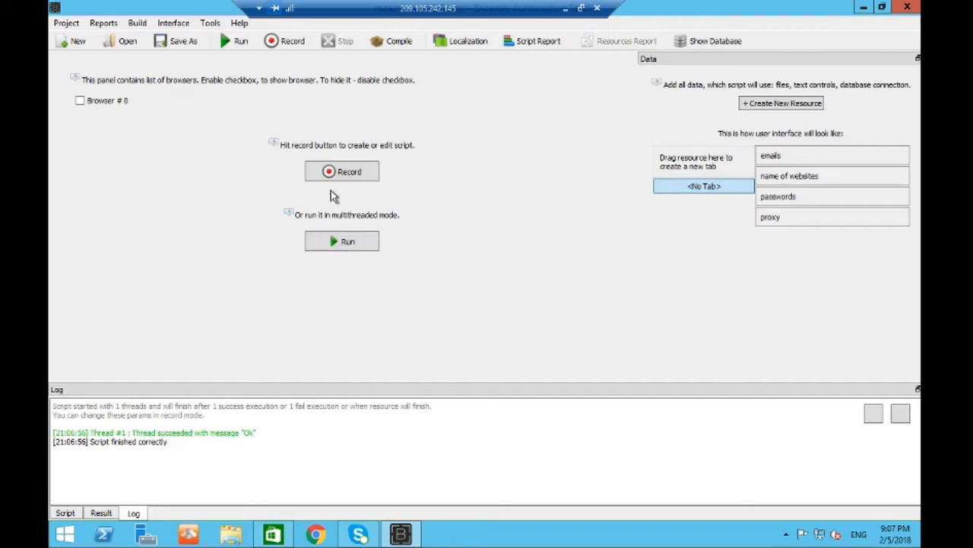
pyautogui.moveTo(320, 198)
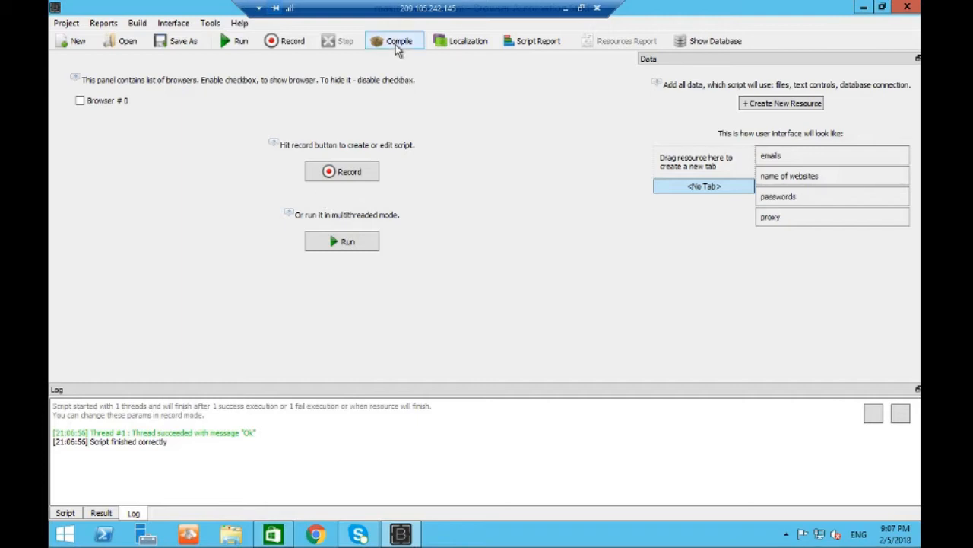
pyautogui.moveTo(394, 41)
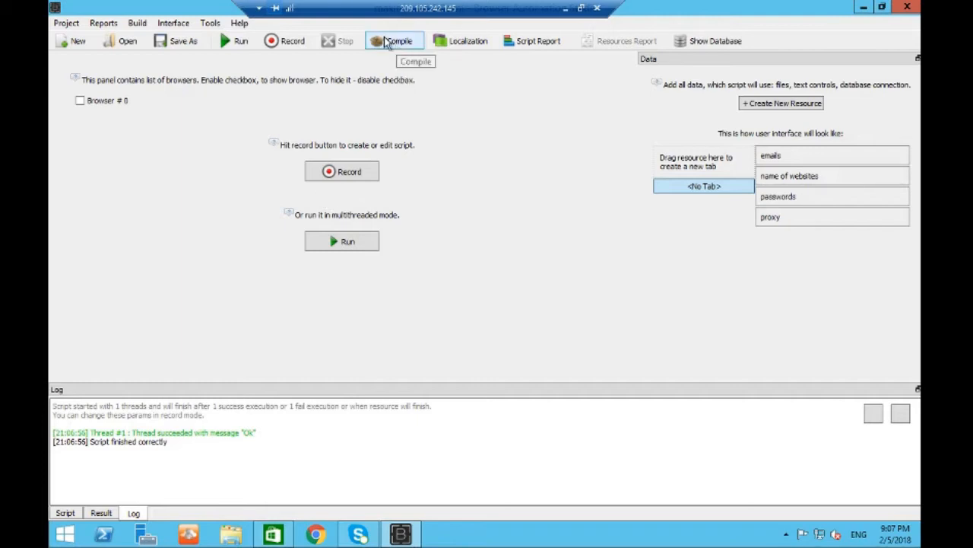
# Bring up Compile Script settings: no protection, name 'the indexer', version 1.0.0.
pyautogui.click(394, 41)
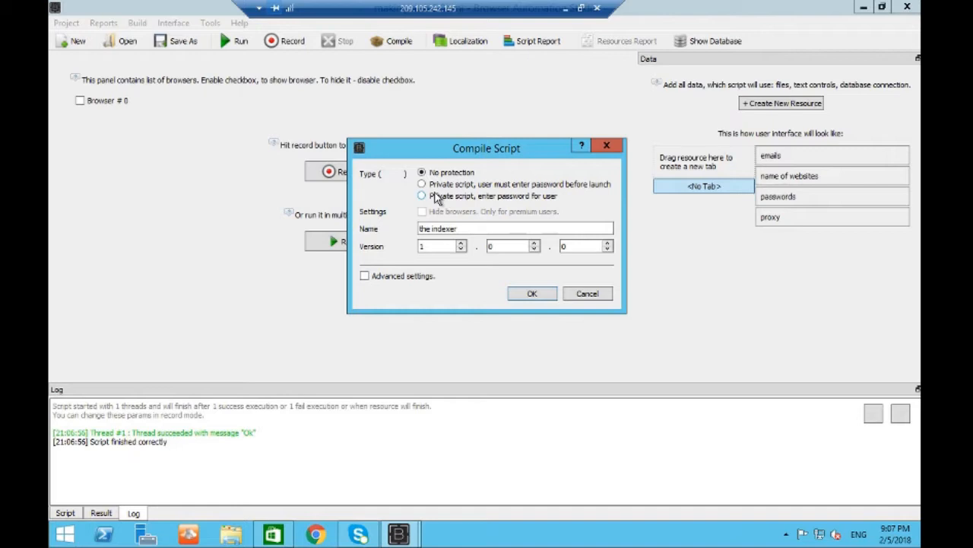
pyautogui.moveTo(505, 201)
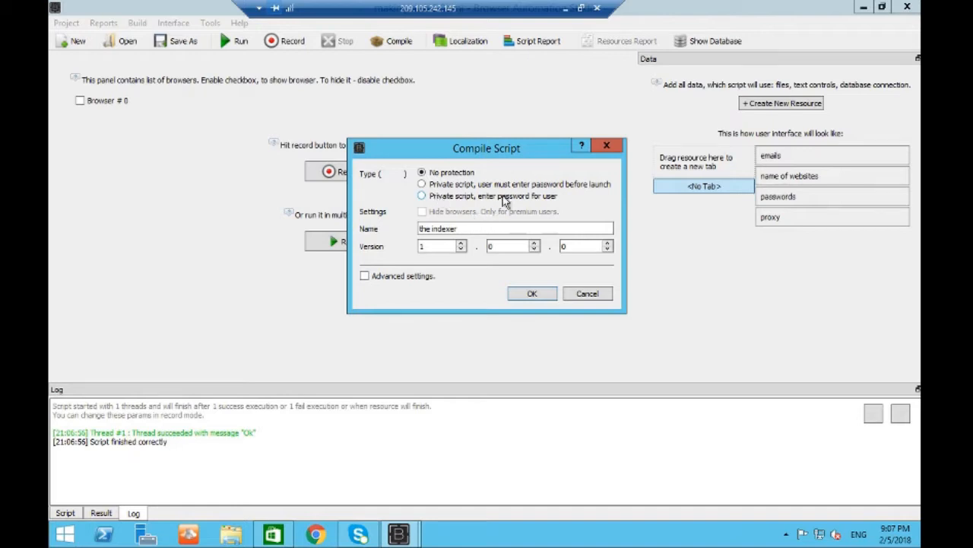
pyautogui.moveTo(601, 124)
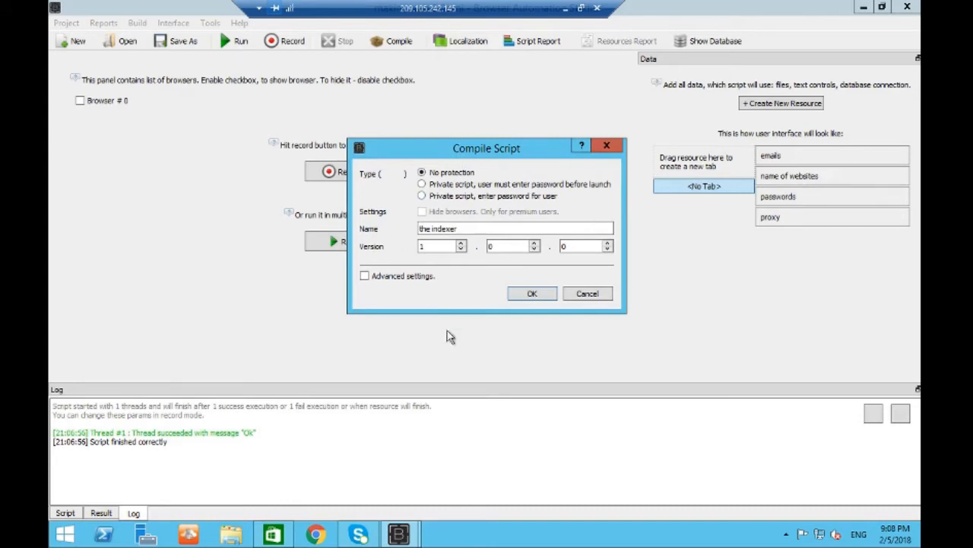
pyautogui.moveTo(368, 201)
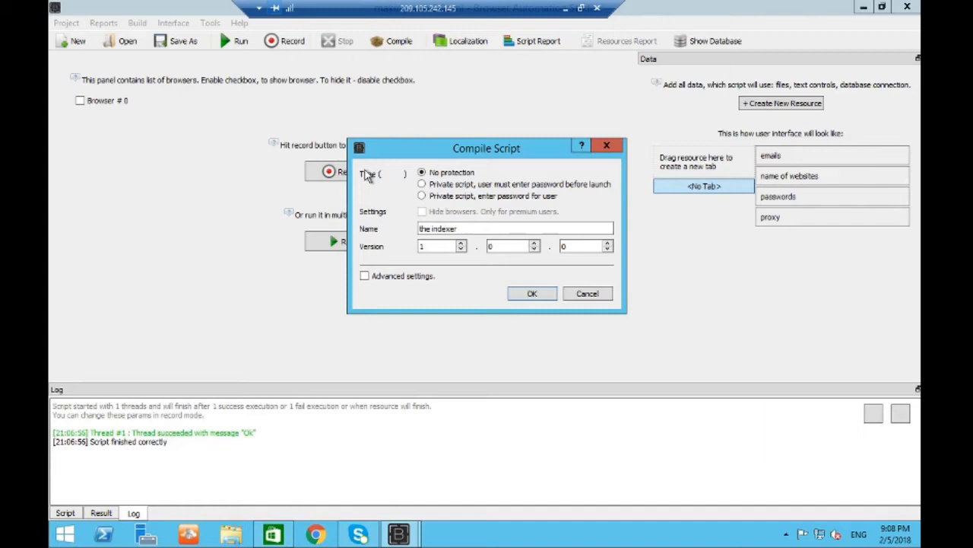
pyautogui.click(514, 228)
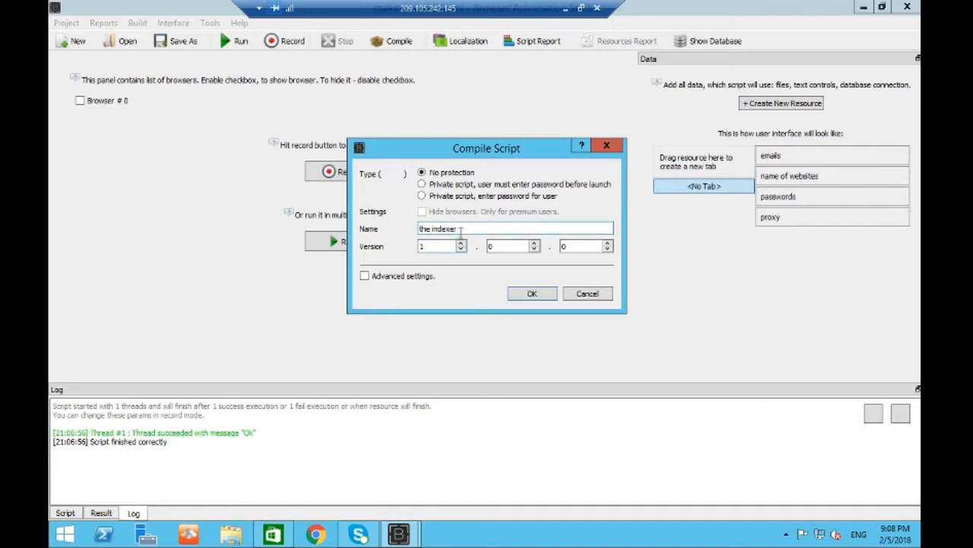
# Rename the compiled script to 'web 2.0' and confirm compilation at version 1.0.0.
pyautogui.doubleClick(438, 229)
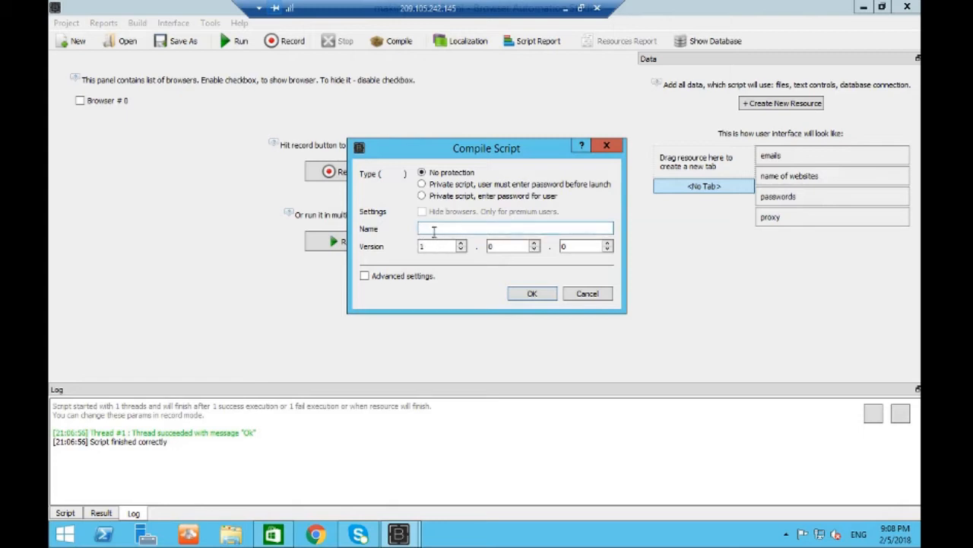
pyautogui.write('web 2.0')
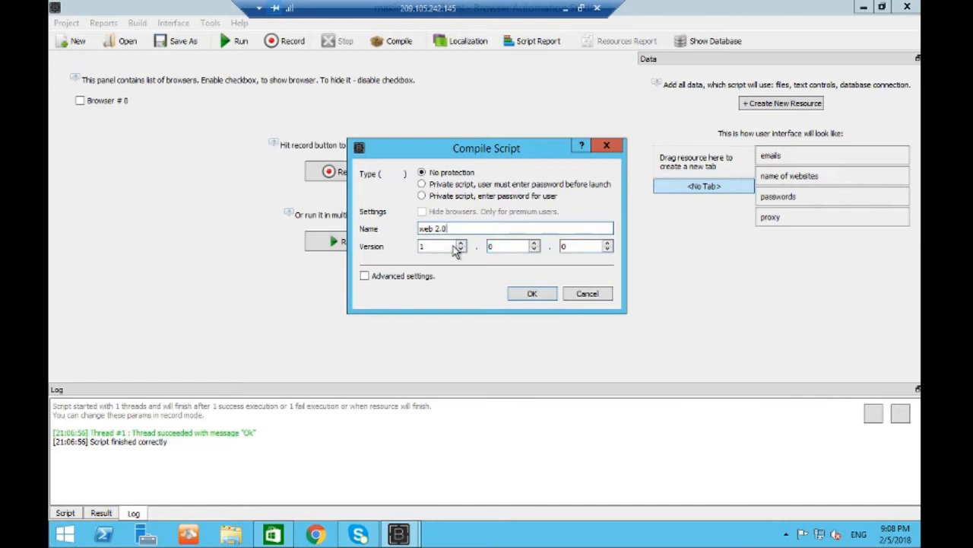
pyautogui.moveTo(524, 306)
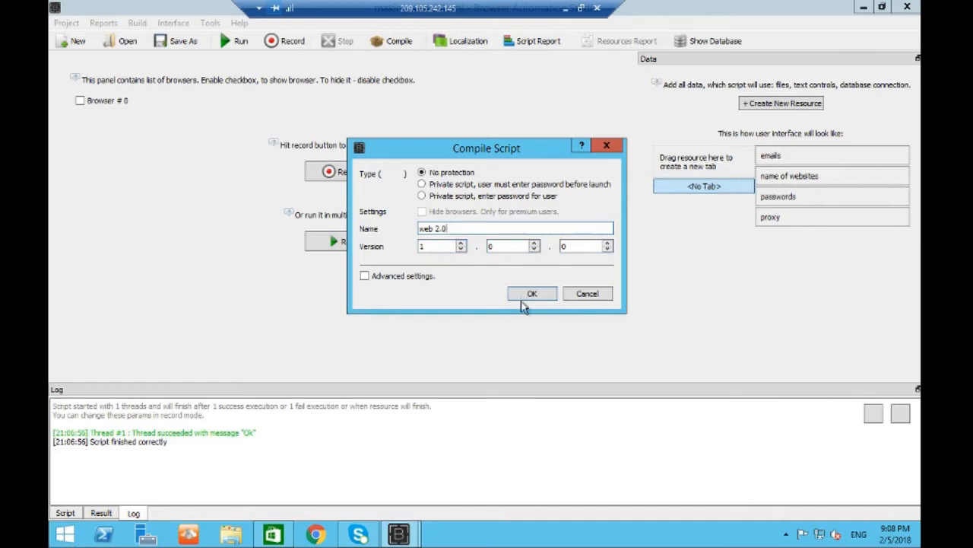
pyautogui.moveTo(460, 213)
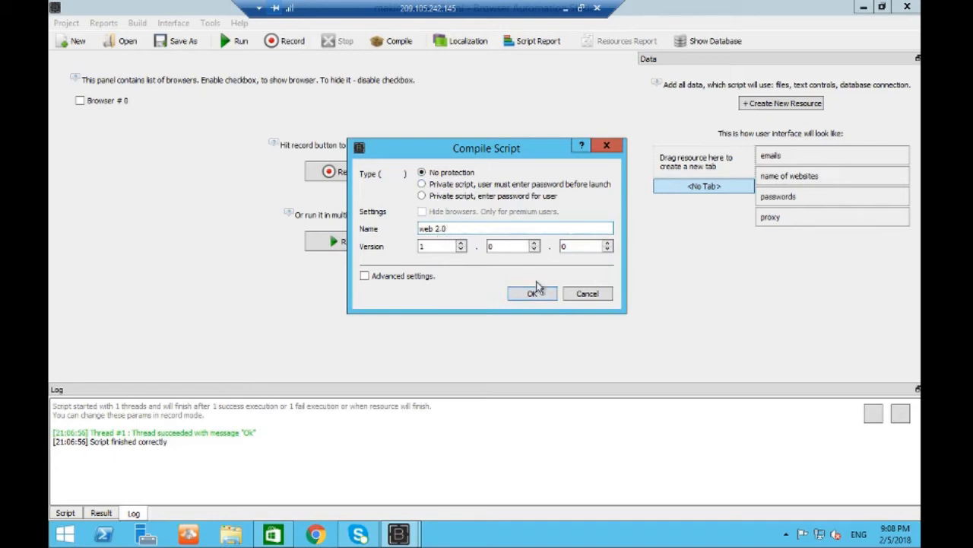
pyautogui.click(533, 292)
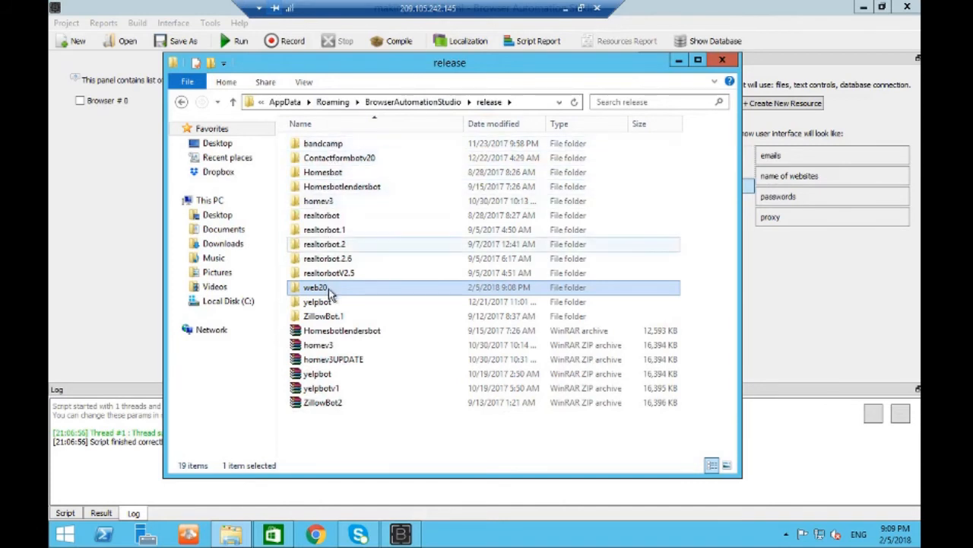
pyautogui.moveTo(328, 287)
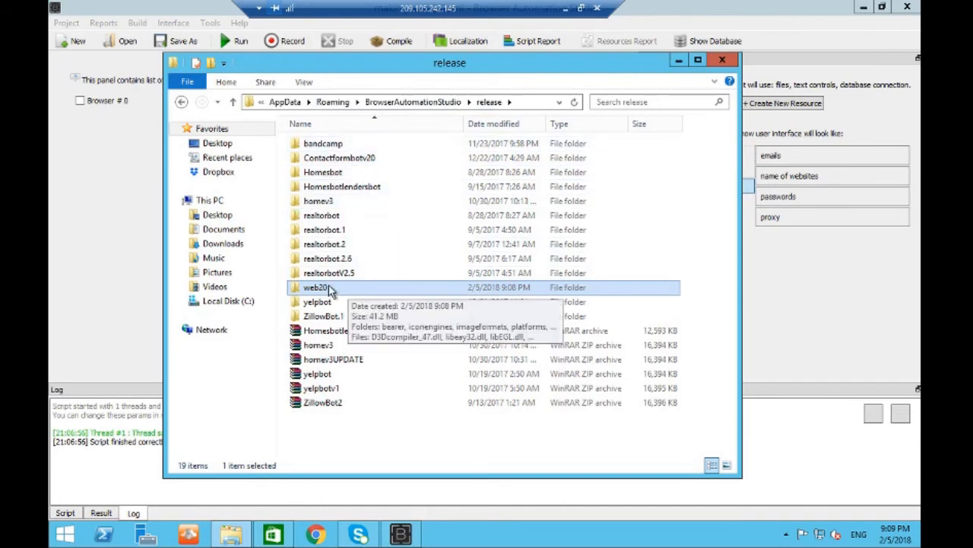
# Locate the new web20 build folder in the BrowserAutomationStudio release directory.
pyautogui.doubleClick(317, 286)
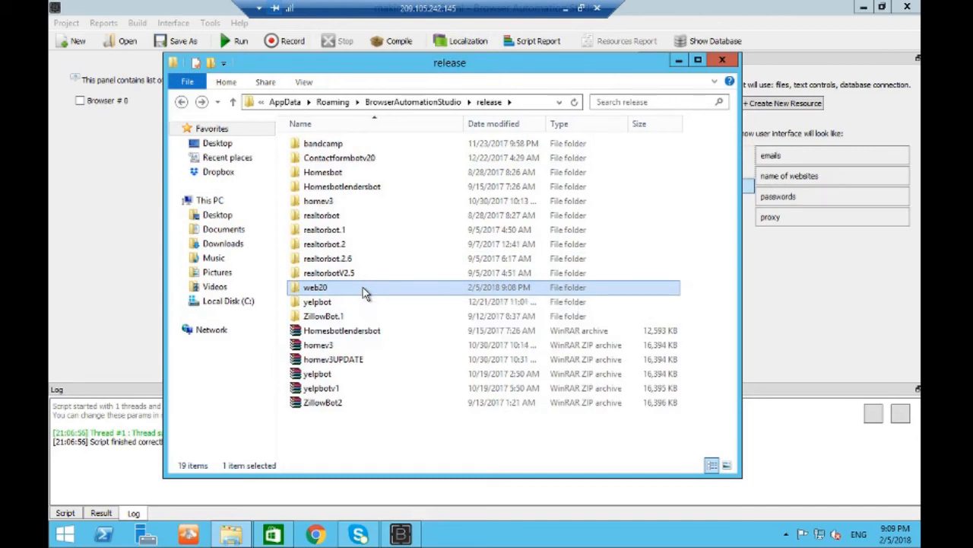
# Inspect web20's runtime subfolders, DLLs and project file, then return to BrowserAutomationStudio.
pyautogui.doubleClick(316, 286)
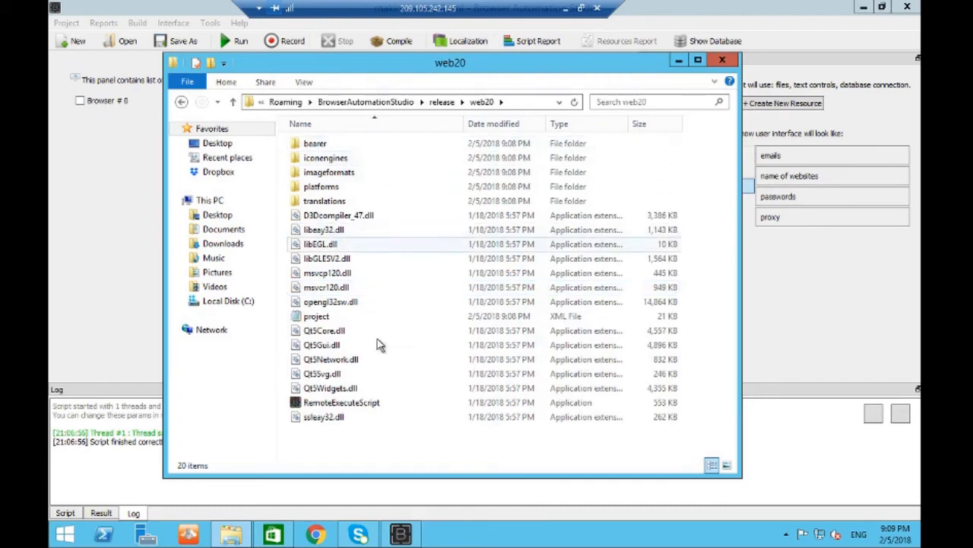
pyautogui.moveTo(402, 405)
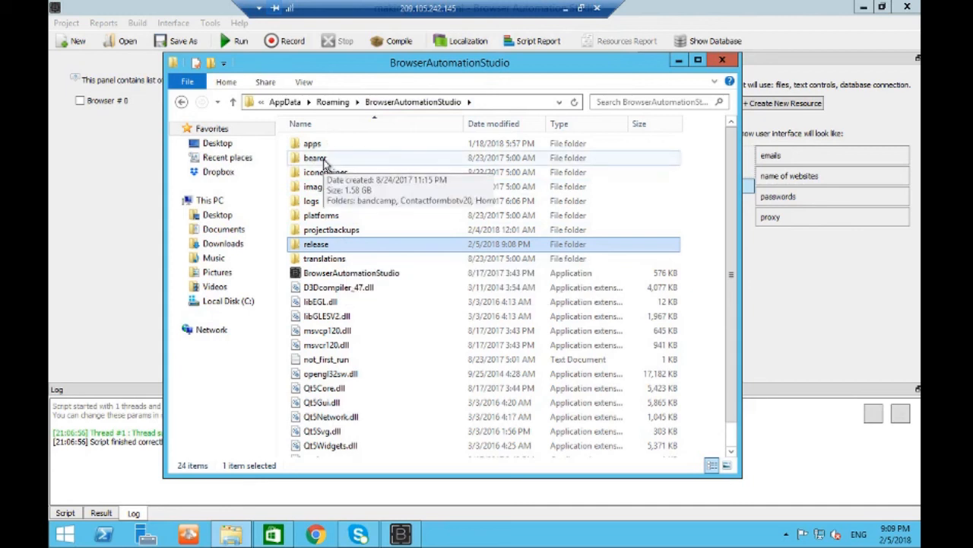
pyautogui.moveTo(313, 156)
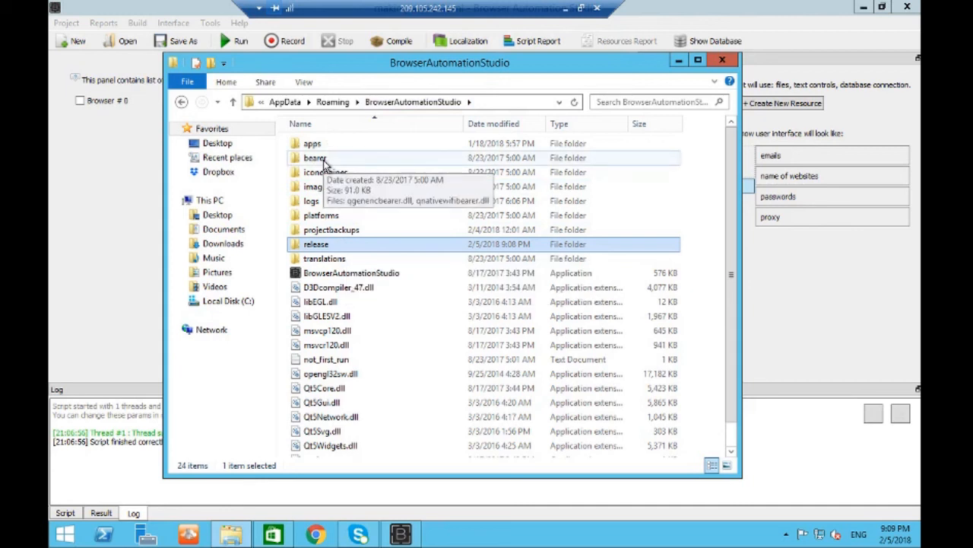
pyautogui.moveTo(636, 73)
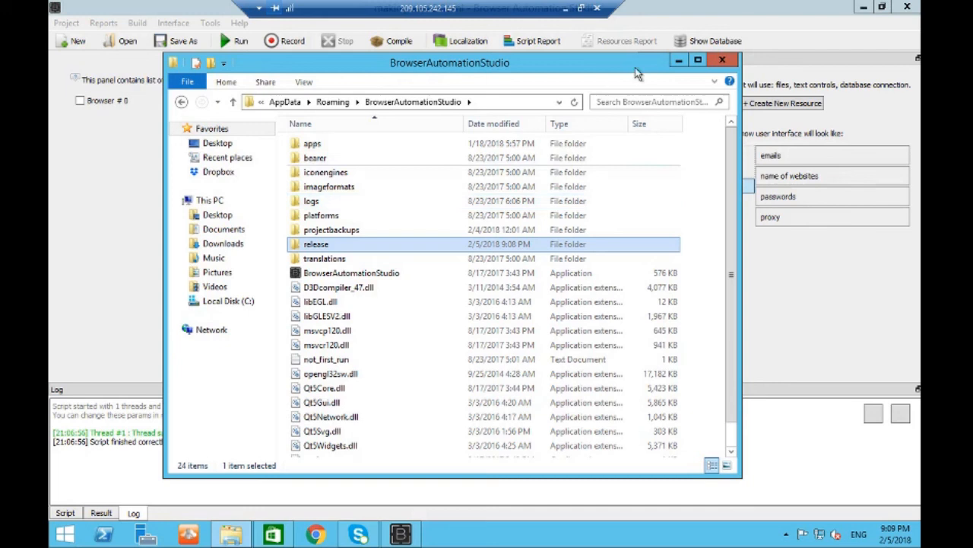
pyautogui.moveTo(677, 63)
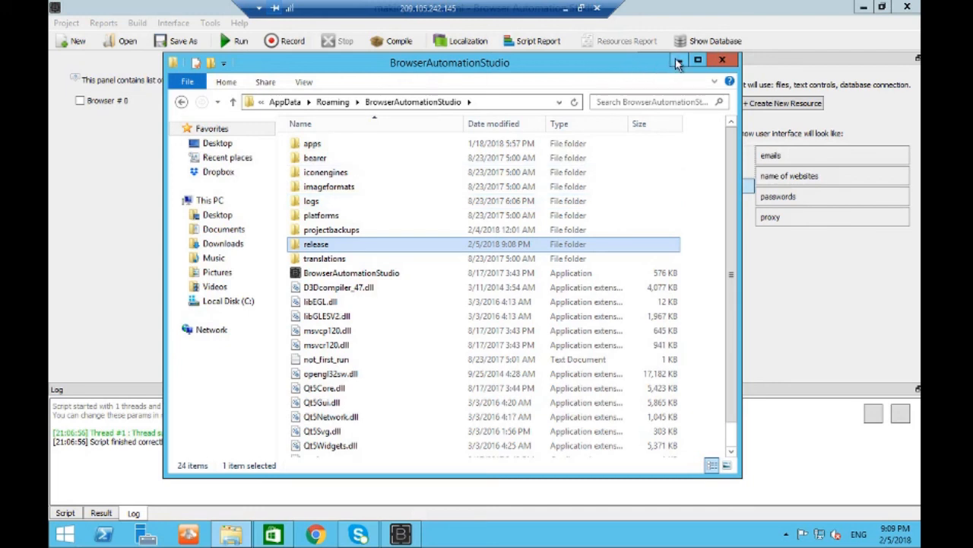